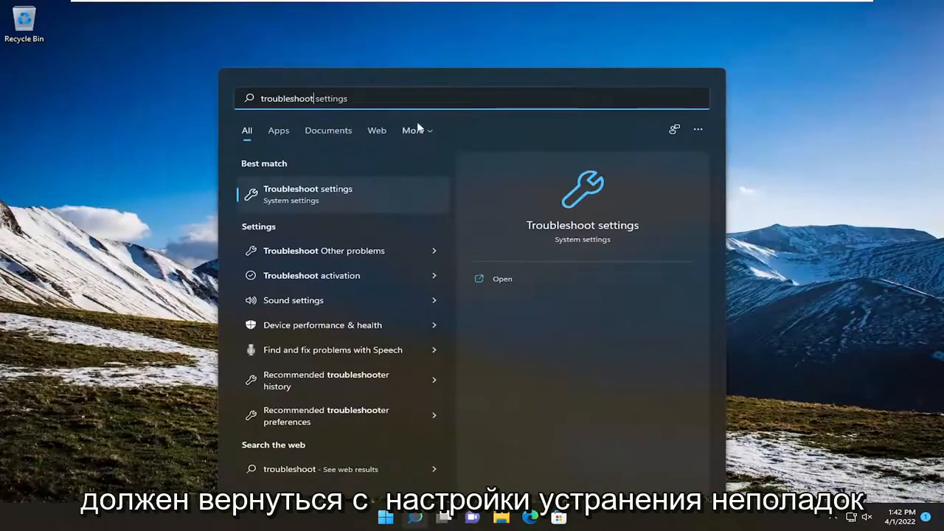
Step: Run the Power troubleshooter from Other troubleshooters and close its 'no changes necessary' report
click(502, 279)
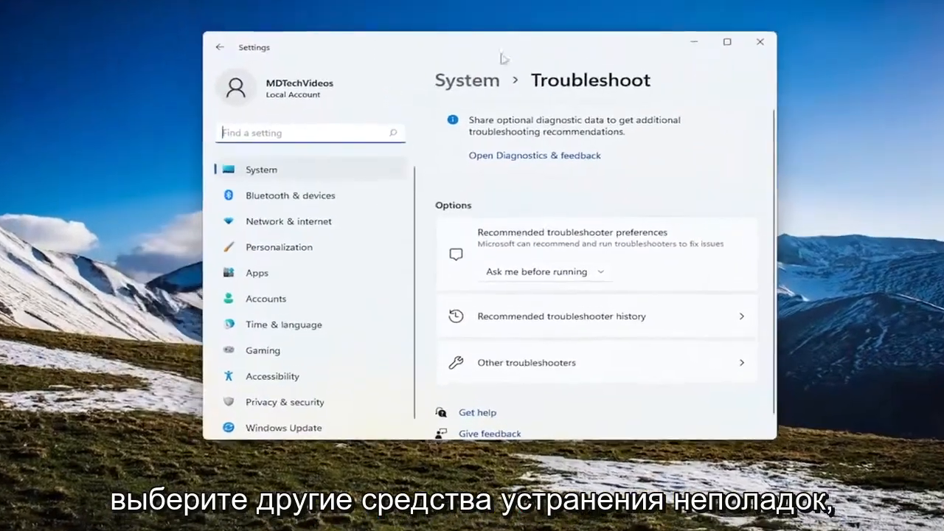
click(526, 363)
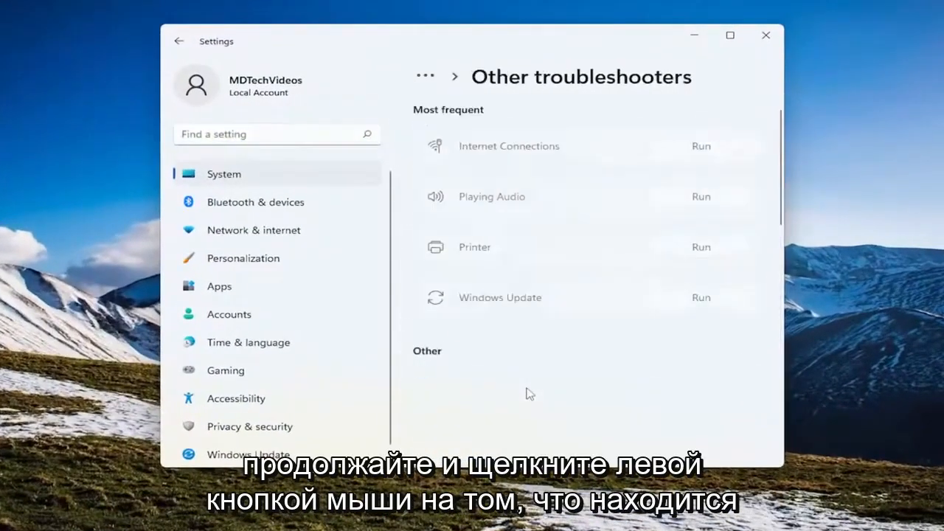
scroll(down, 3)
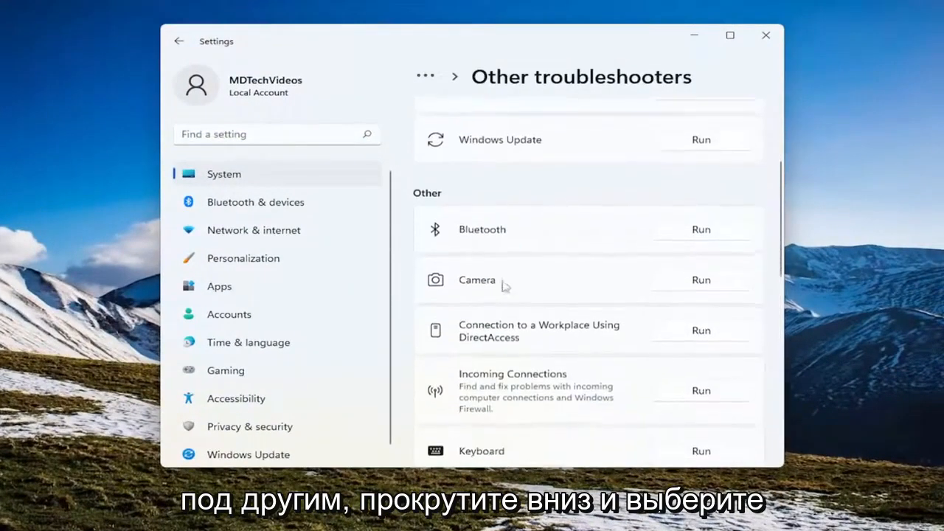
scroll(down, 3)
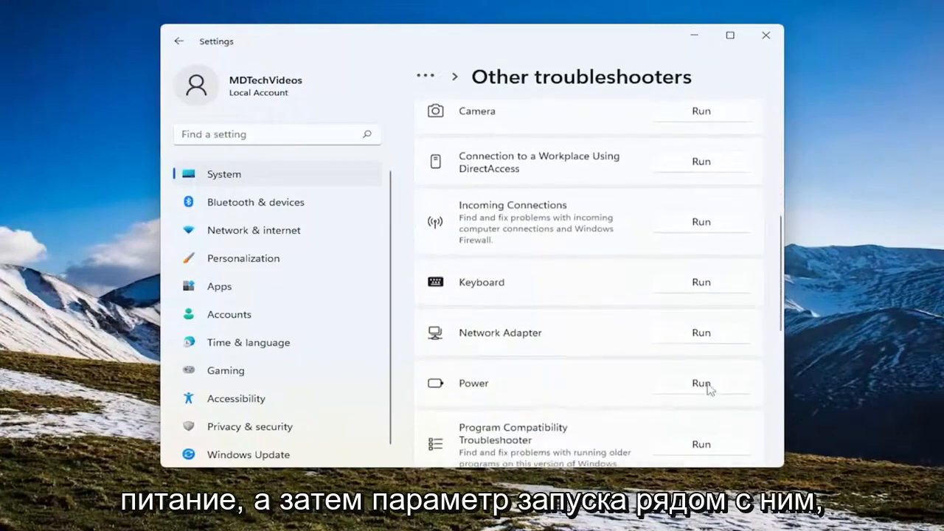
click(700, 383)
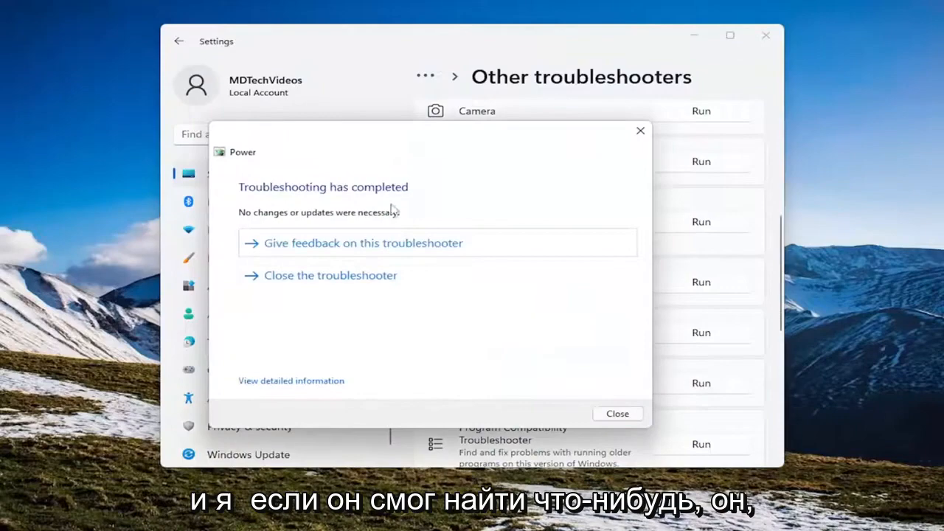
click(617, 413)
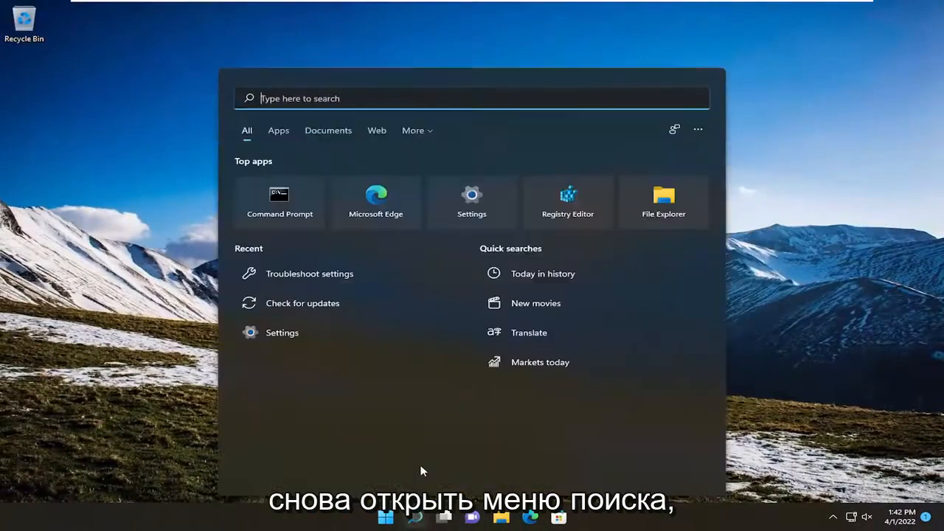
Step: Search 'device manager' (after a stray 'disk Cleanup' entry) to launch Device Manager
text(disk Cleanup)
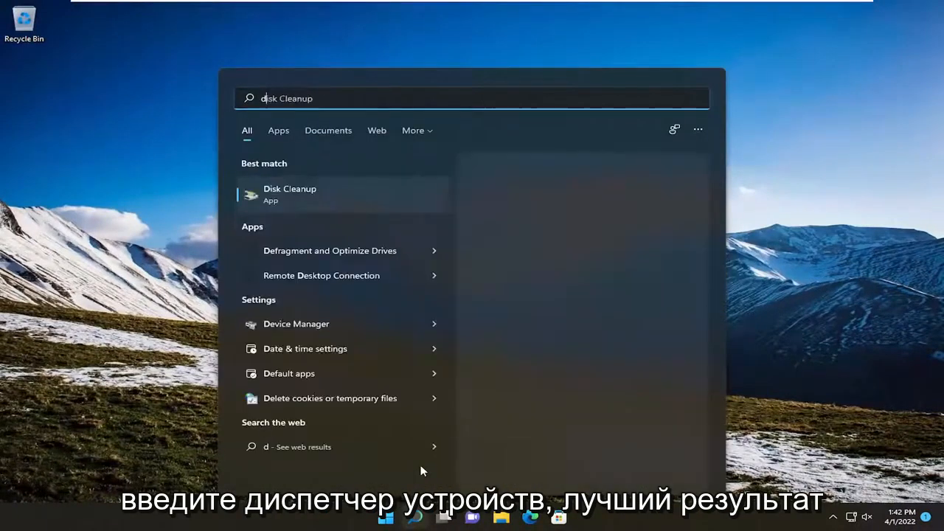
text(device manager)
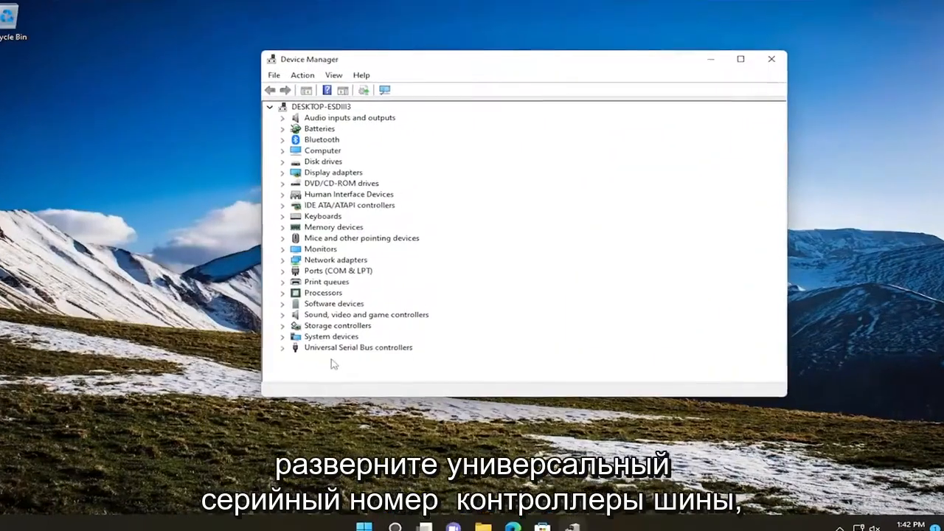
Step: Under Universal Serial Bus controllers, start updating the Generic USB Hub driver from drivers on this computer
click(283, 347)
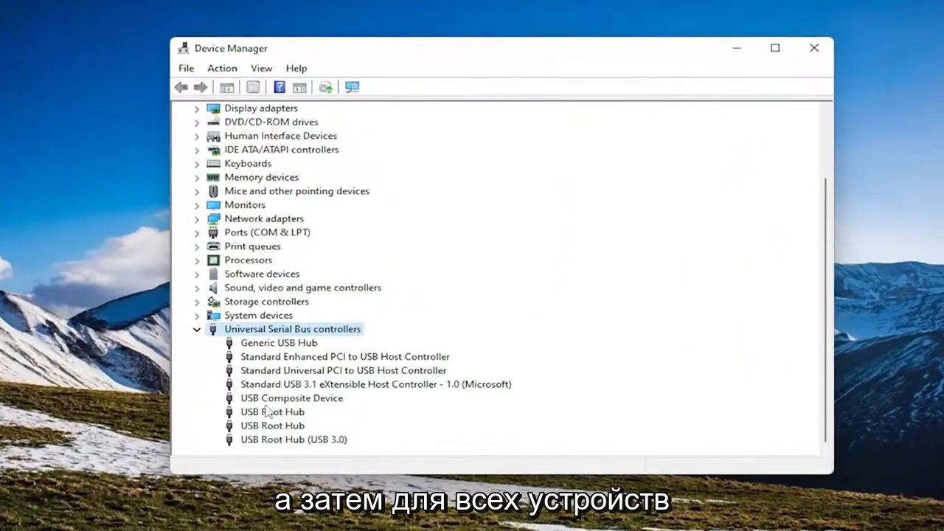
click(272, 411)
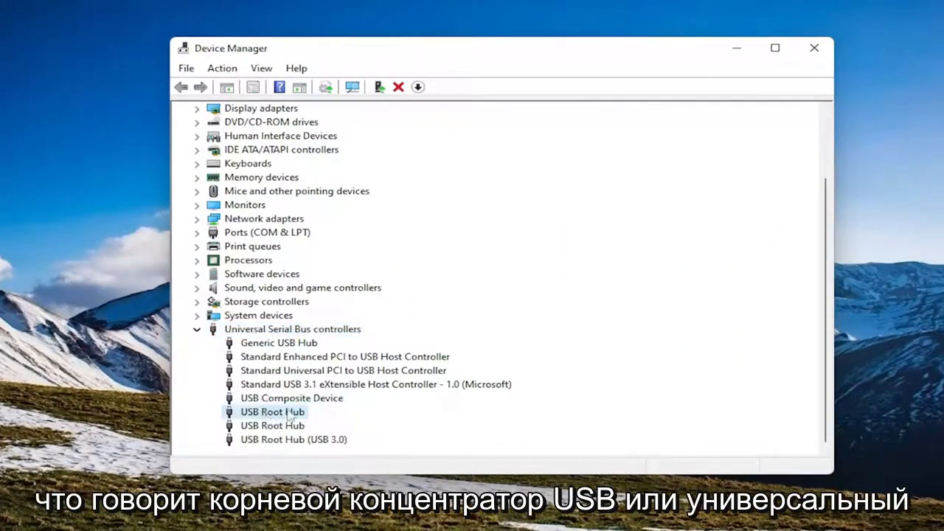
right_click(279, 342)
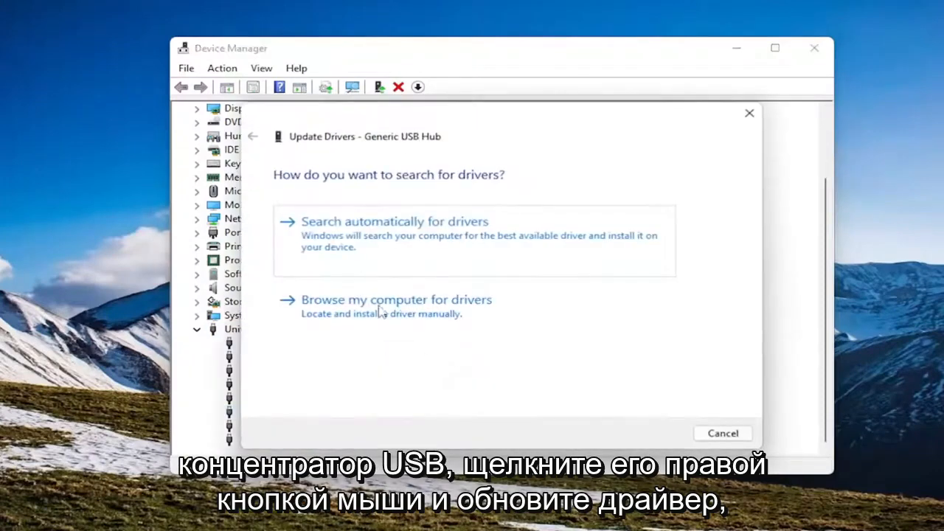
click(396, 299)
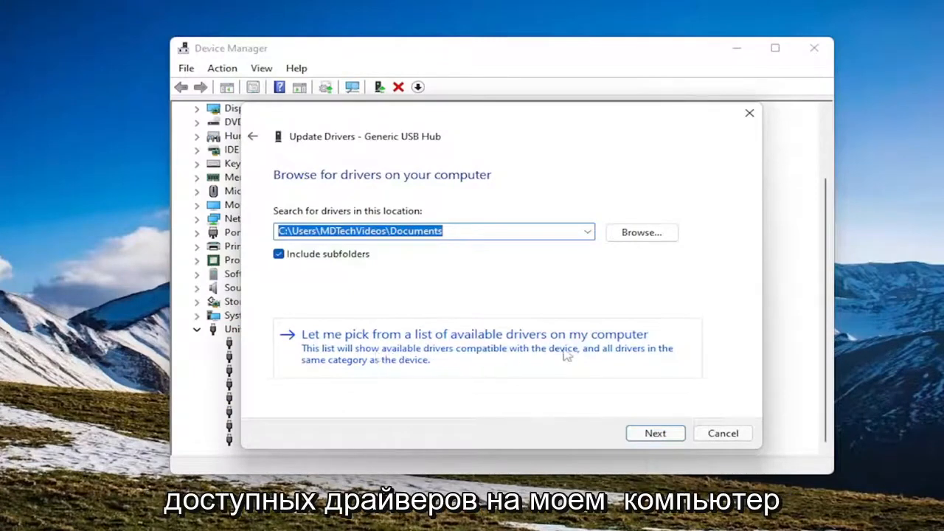
Step: Pick the Generic USB Hub from the compatible drivers list, install it and dismiss the success message
click(474, 334)
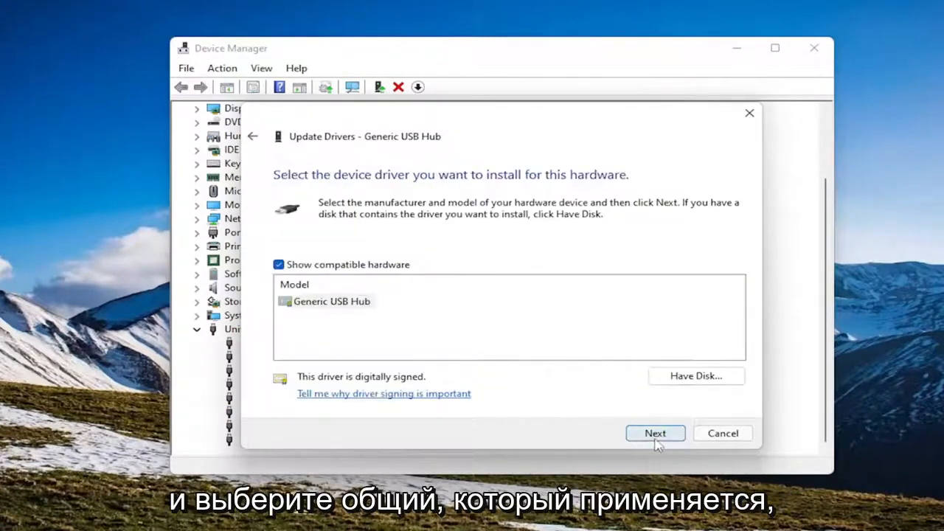
click(331, 300)
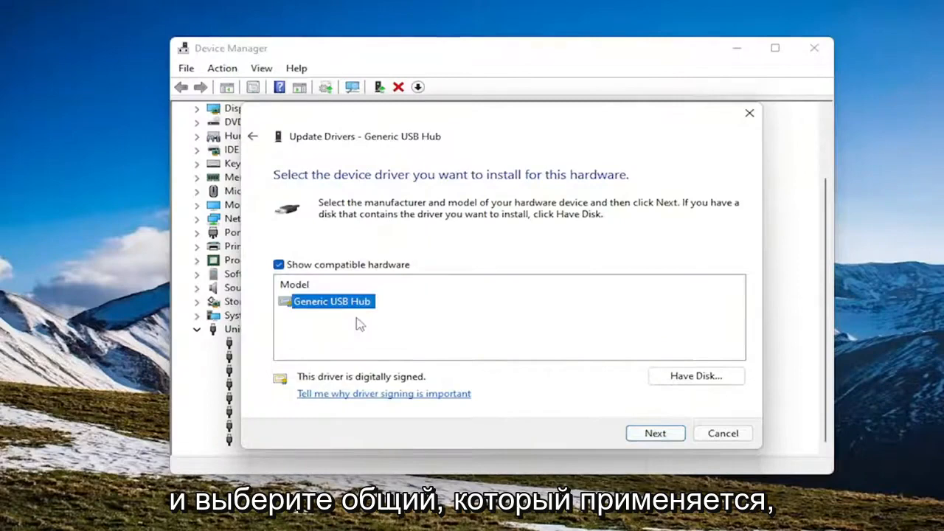
mouse_move(306, 270)
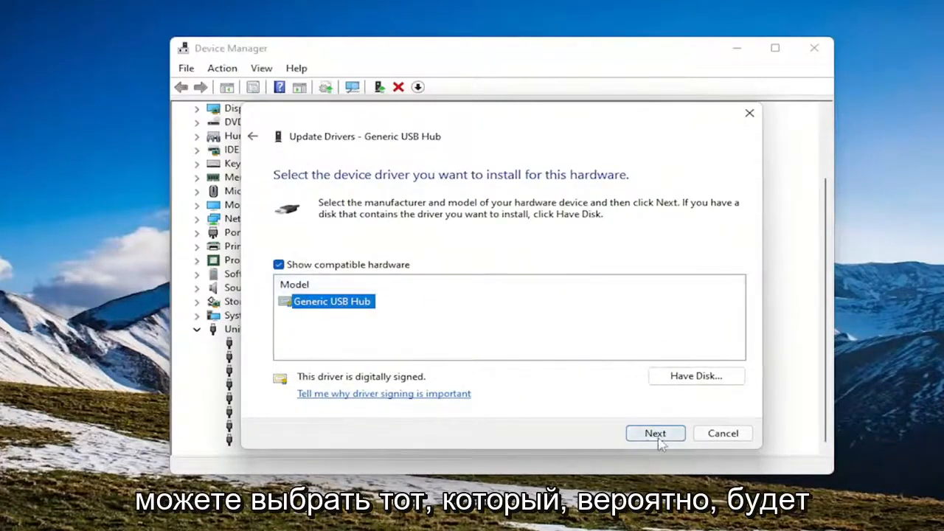
click(655, 433)
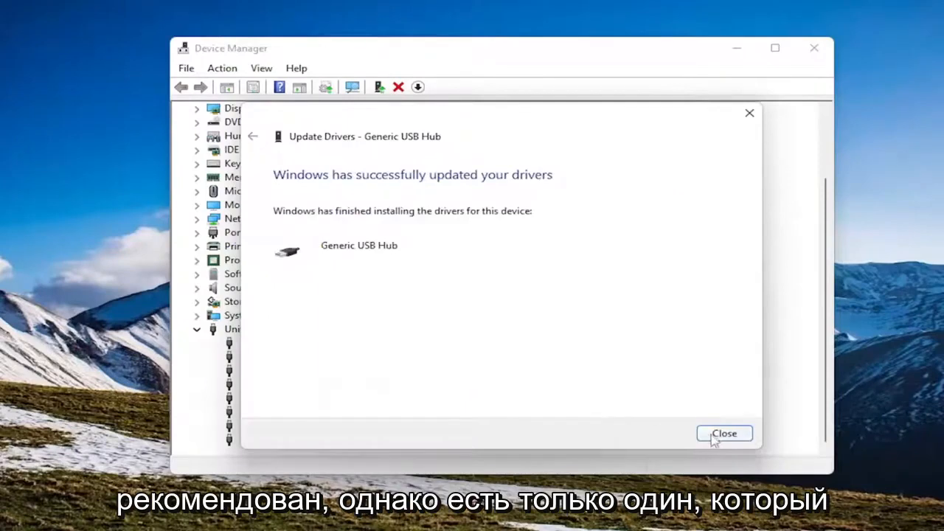
click(724, 433)
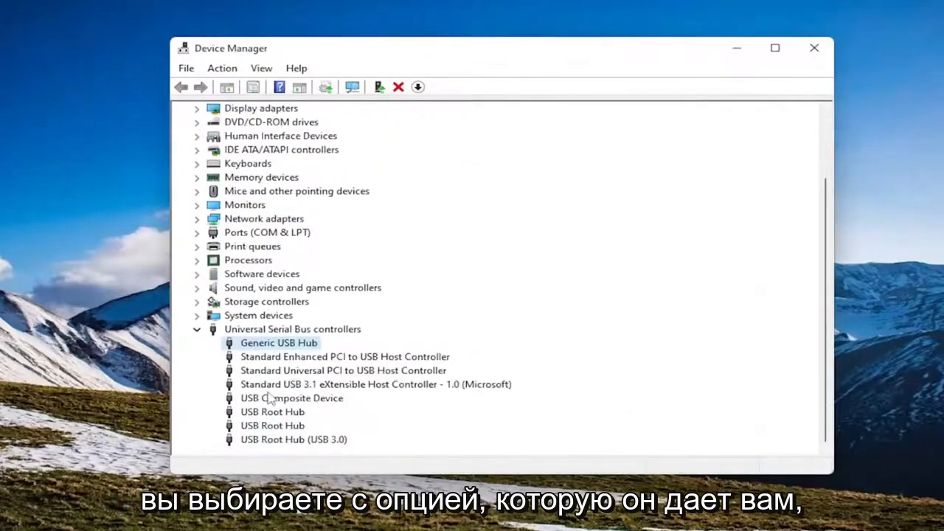
Step: Reinstall the first USB Root Hub's compatible driver and dismiss the success message
click(272, 412)
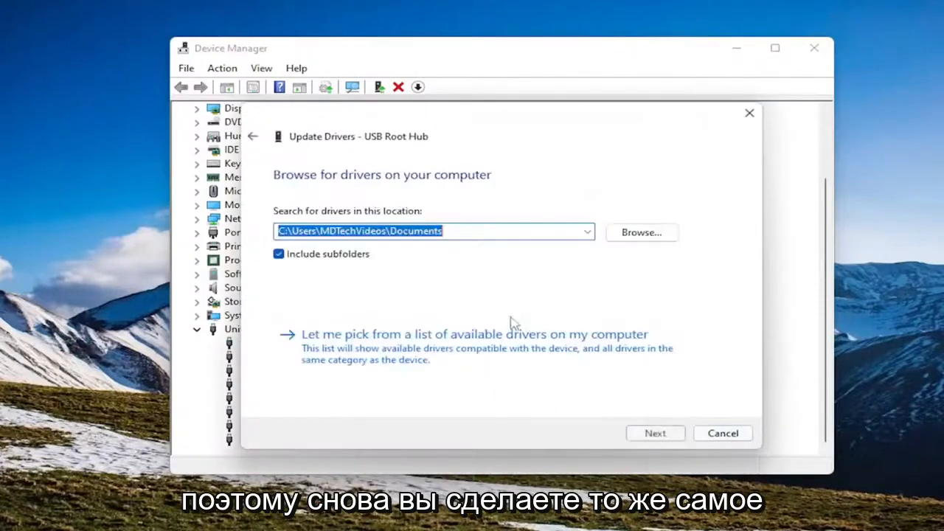
click(475, 334)
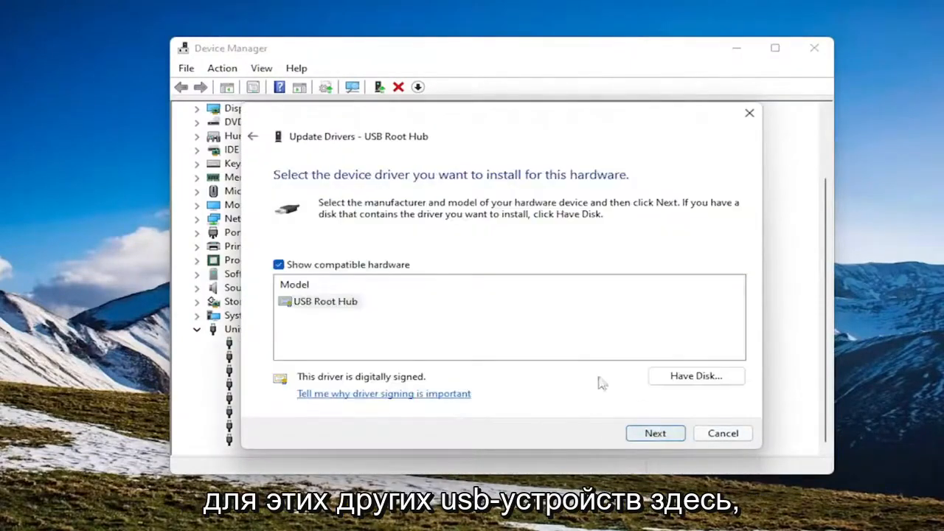
click(654, 433)
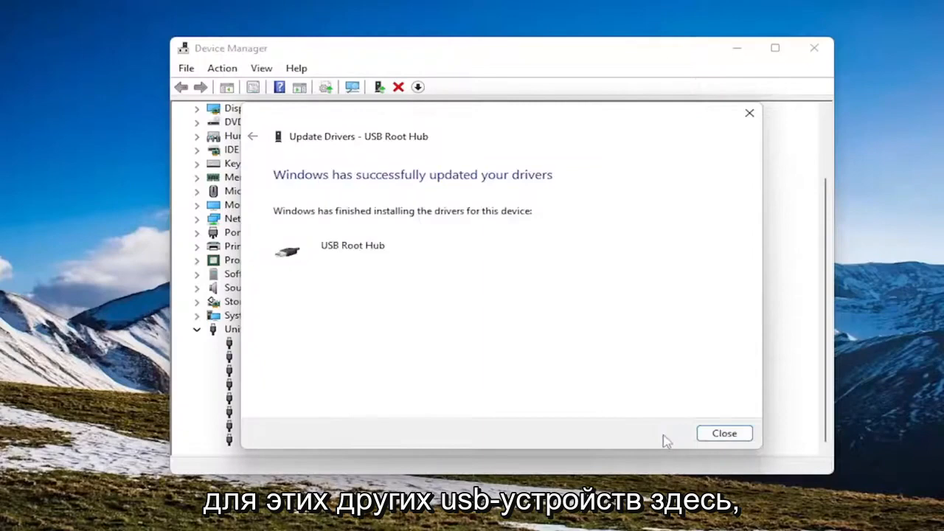
click(724, 433)
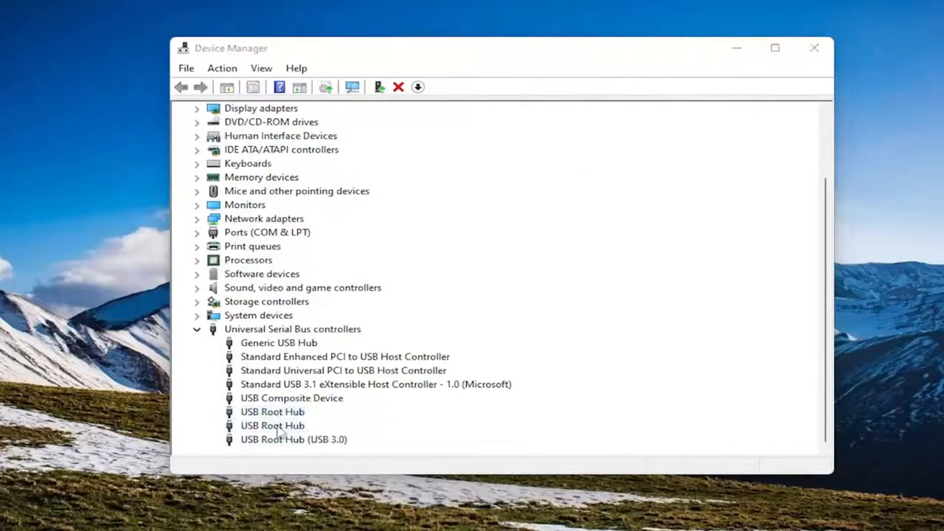
Step: Reinstall the second USB Root Hub's compatible driver and dismiss the success message
click(272, 425)
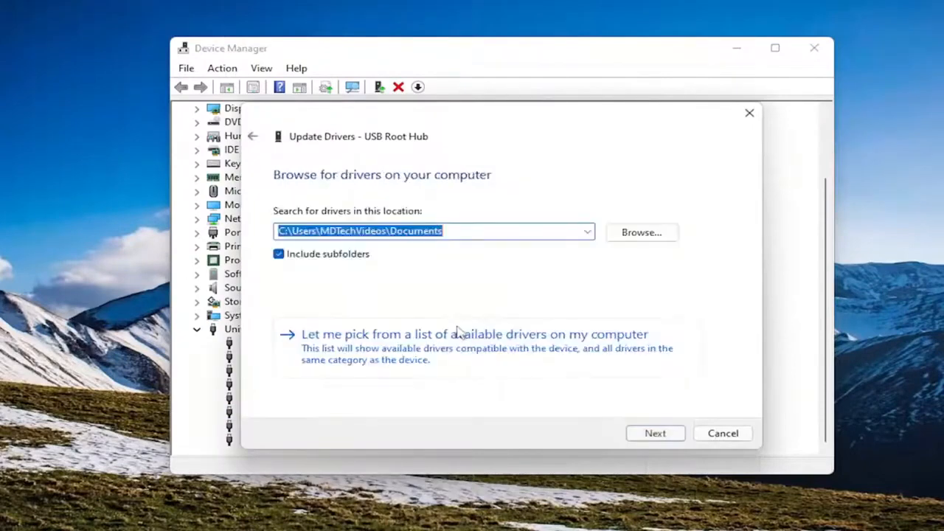
click(655, 434)
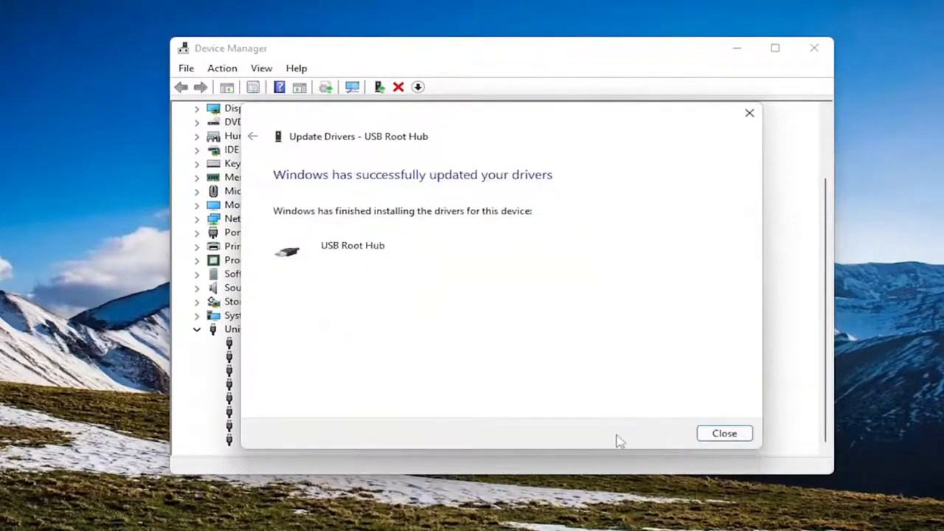
click(724, 433)
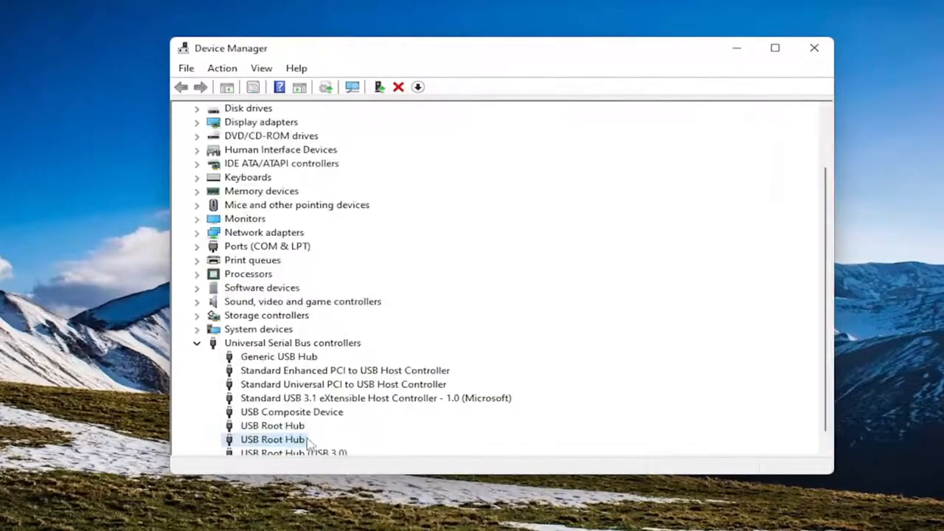
Step: Reinstall the compatible USB Root Hub (USB 3.0) driver via Update driver
right_click(273, 439)
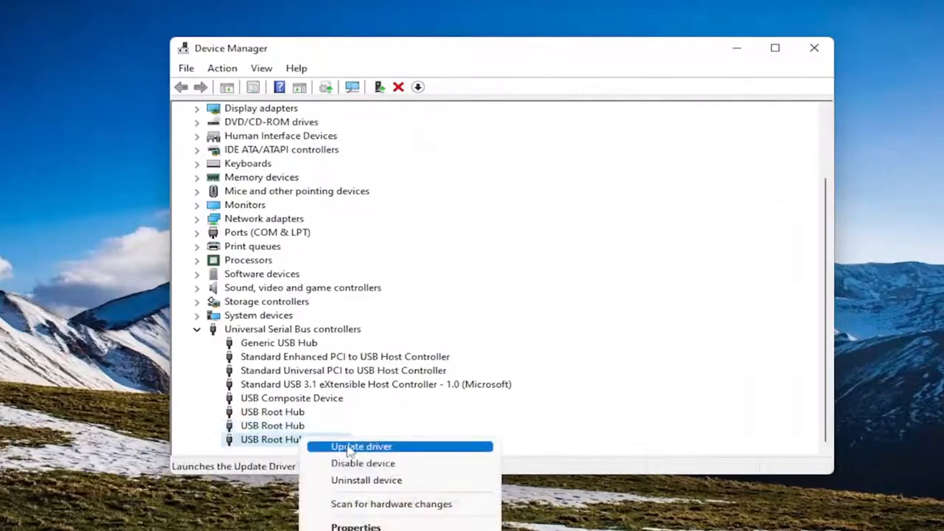
click(362, 447)
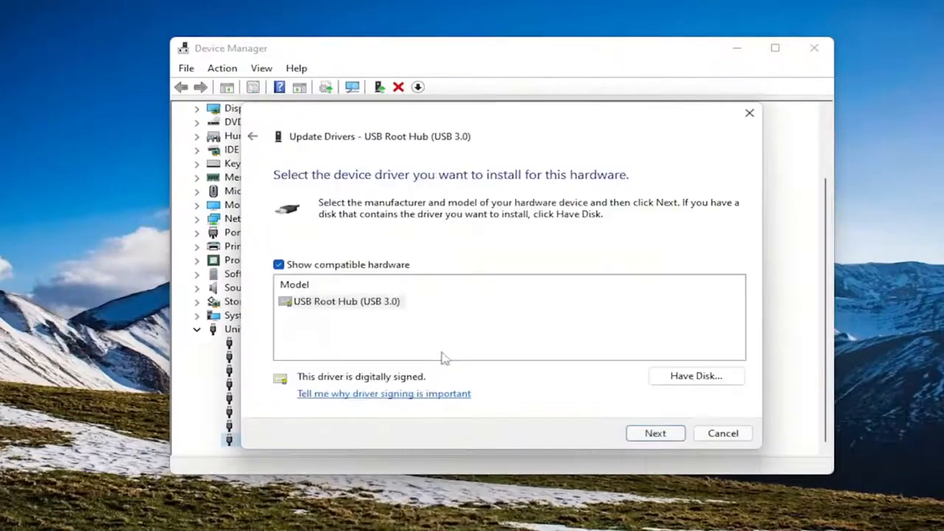
click(655, 433)
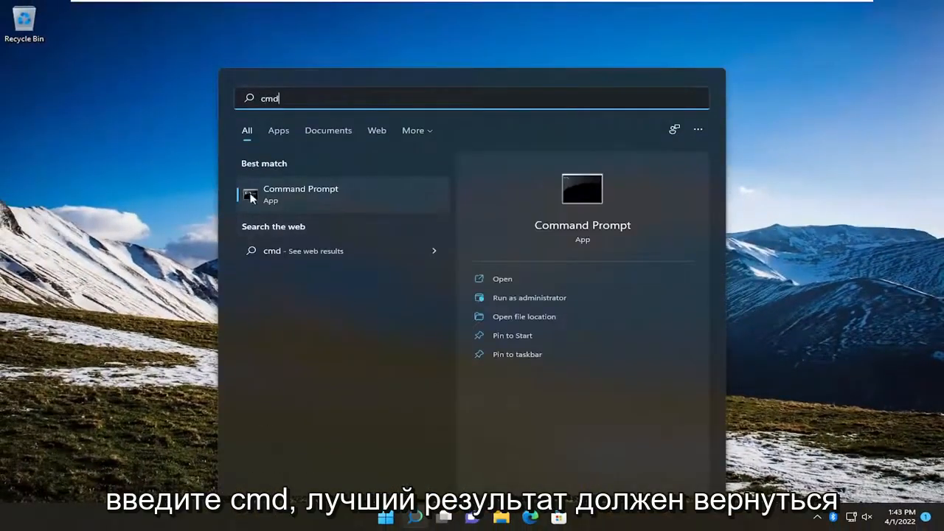
Step: Launch Command Prompt as administrator and approve the User Account Control prompt
right_click(300, 194)
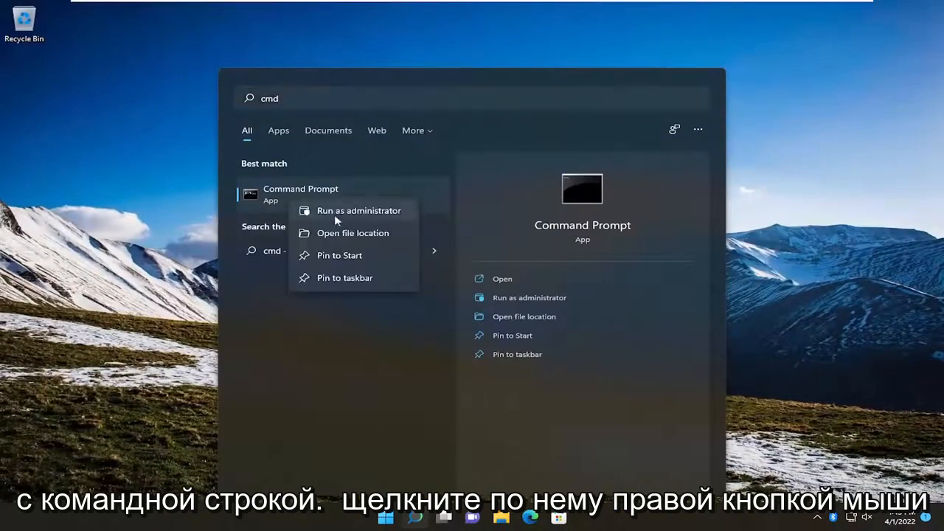
click(359, 211)
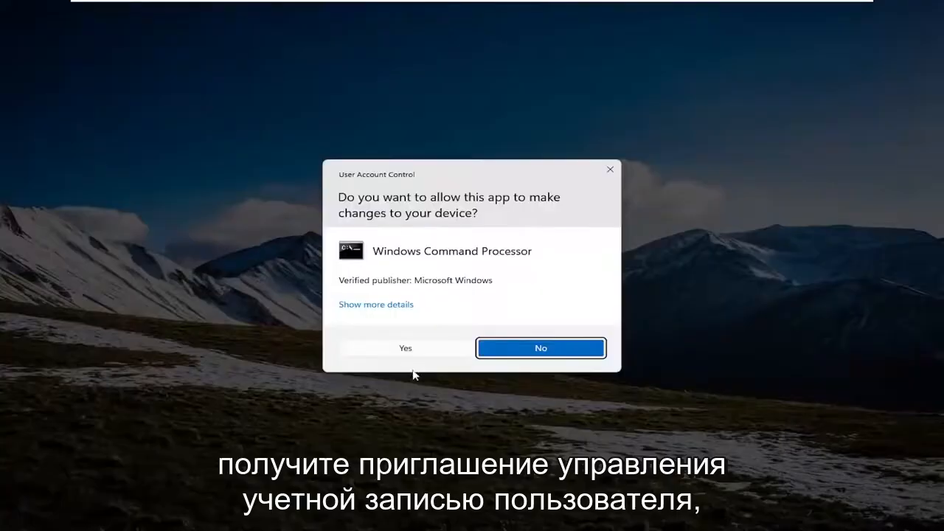
click(405, 348)
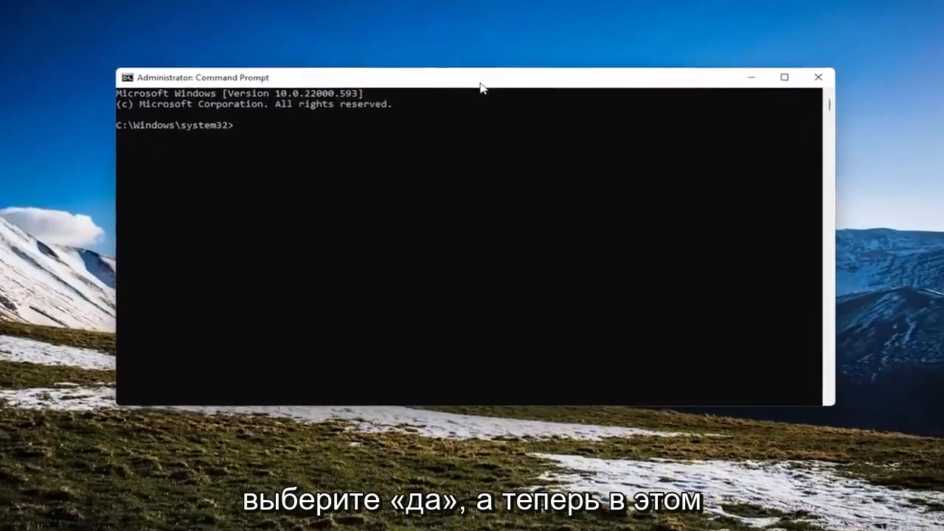
Step: Enter sfc /scannow at the elevated prompt to verify and repair system files
text(s)
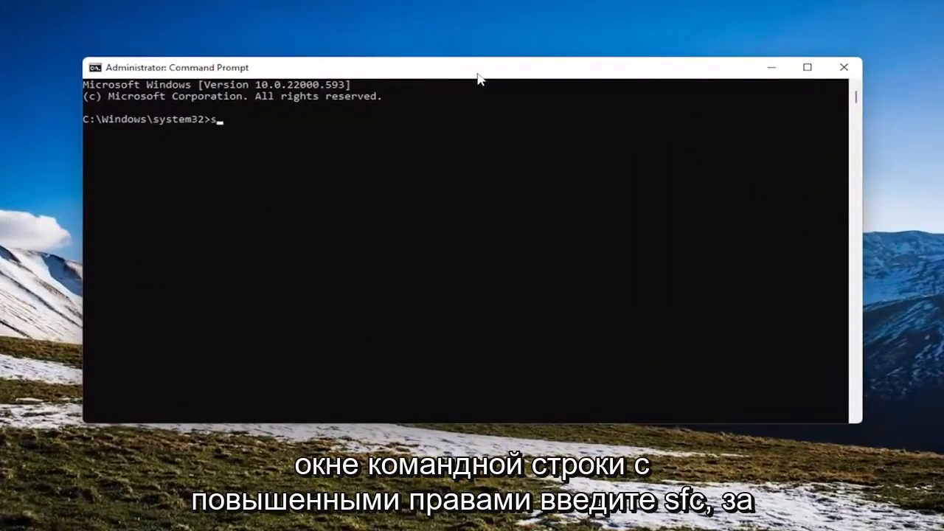
text(fc /sc)
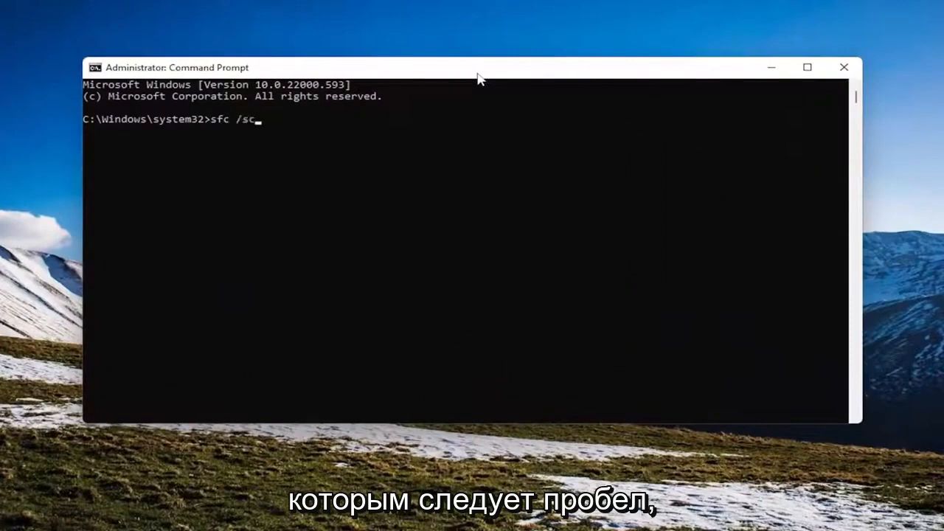
text(annow)
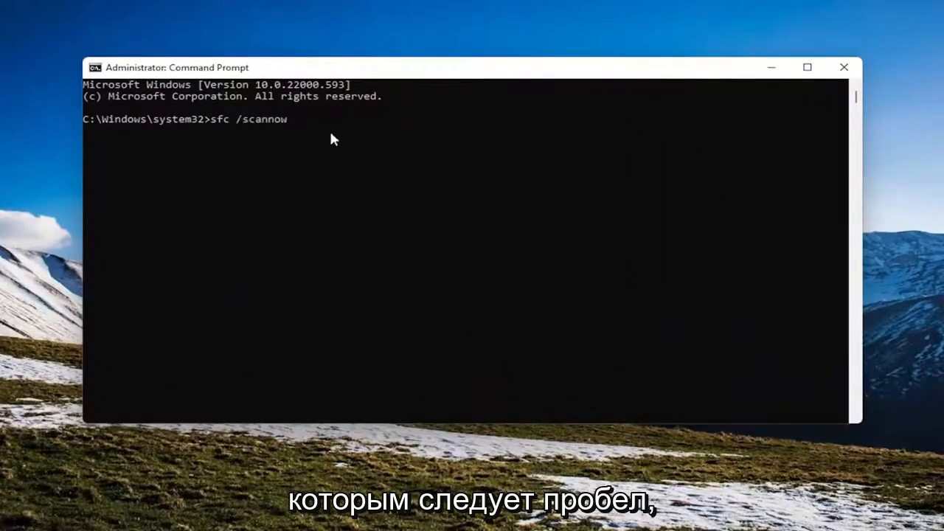
mouse_move(253, 150)
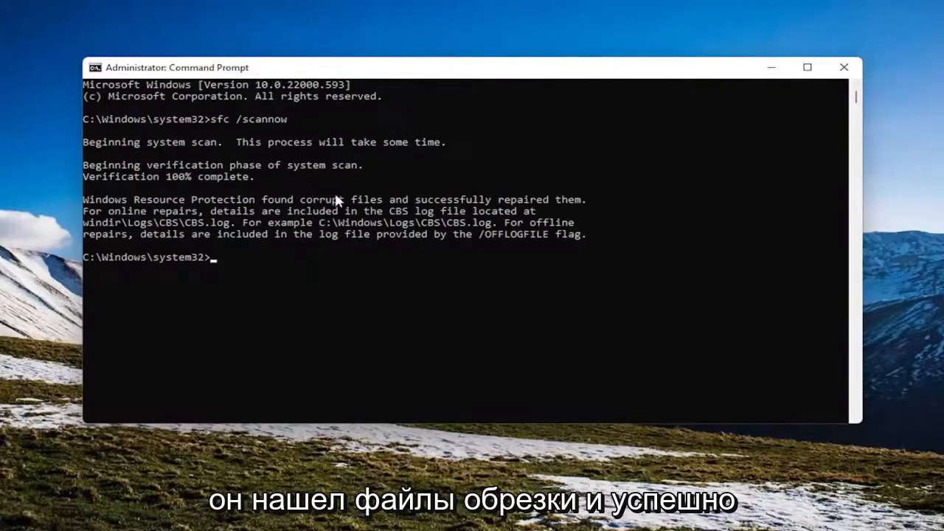
mouse_move(754, 123)
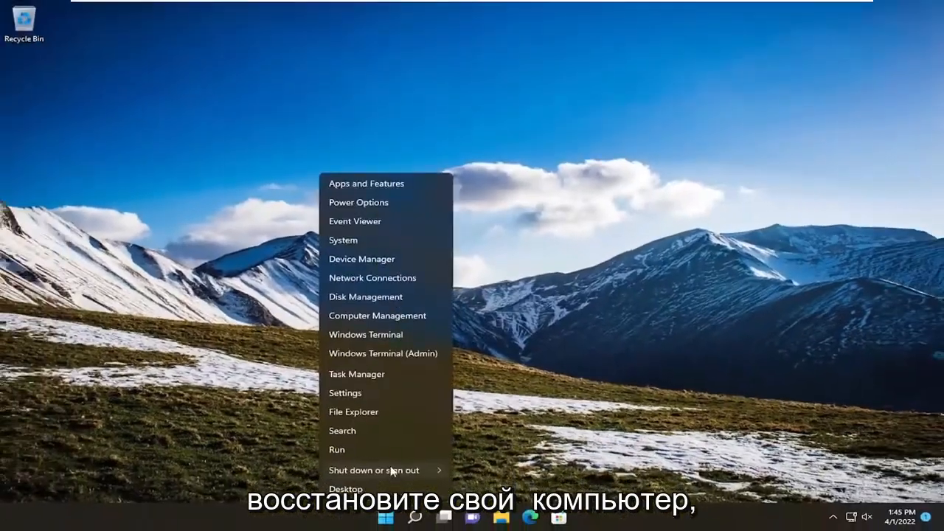
Step: Reach the Start menu's power options to restart the PC
click(373, 470)
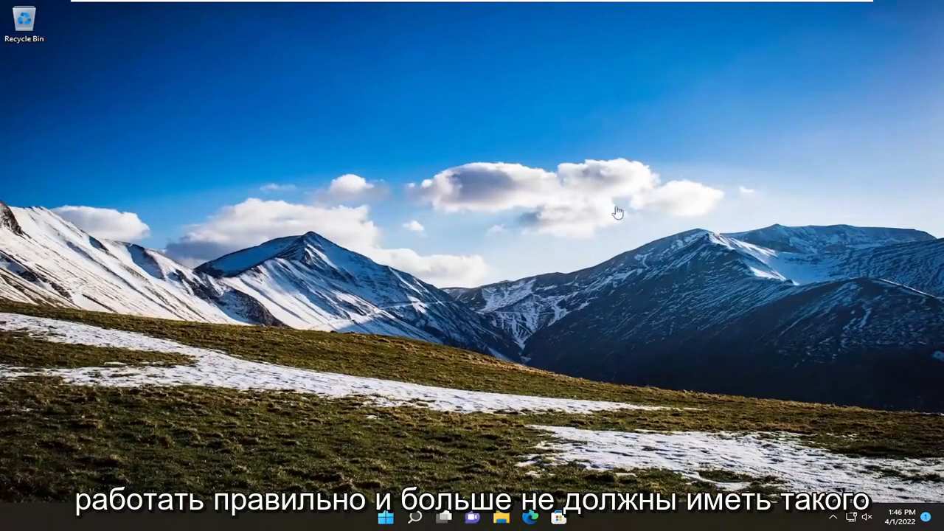
mouse_move(325, 238)
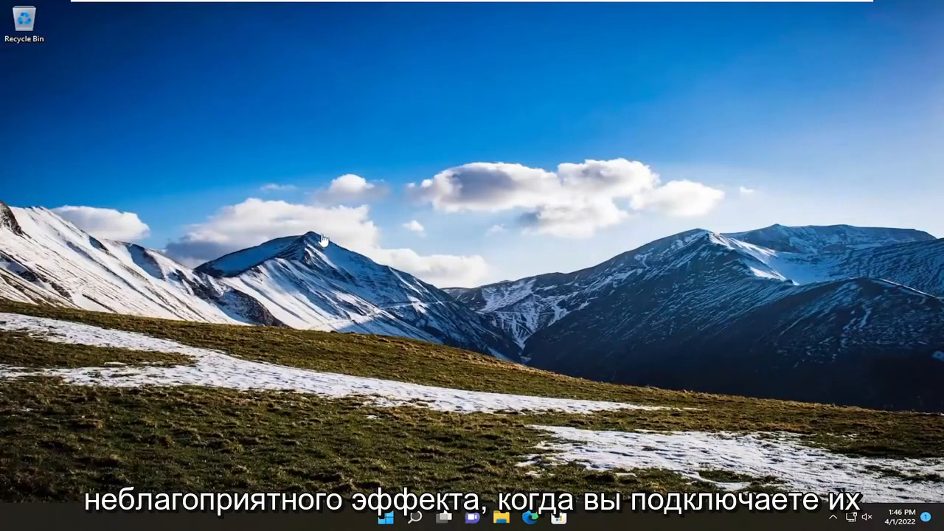